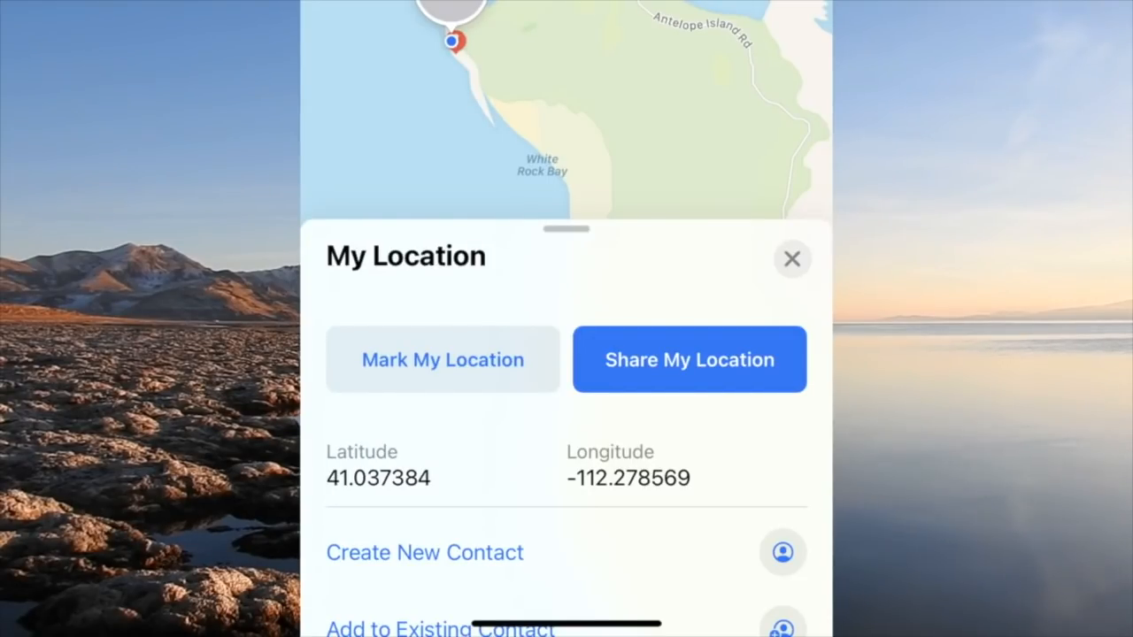
click(791, 259)
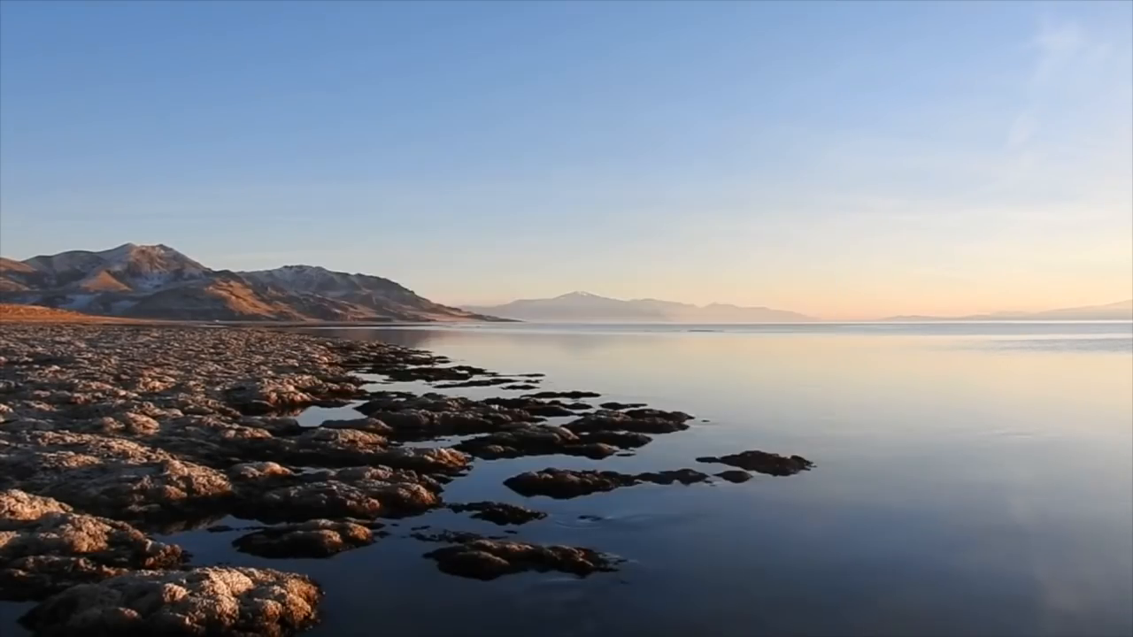